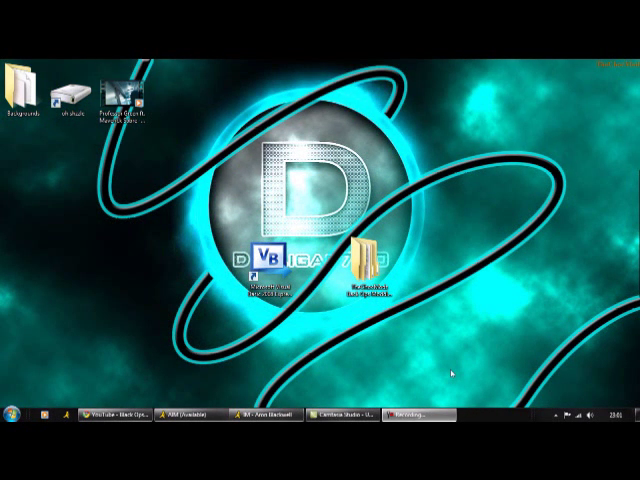
mouse_move(455, 378)
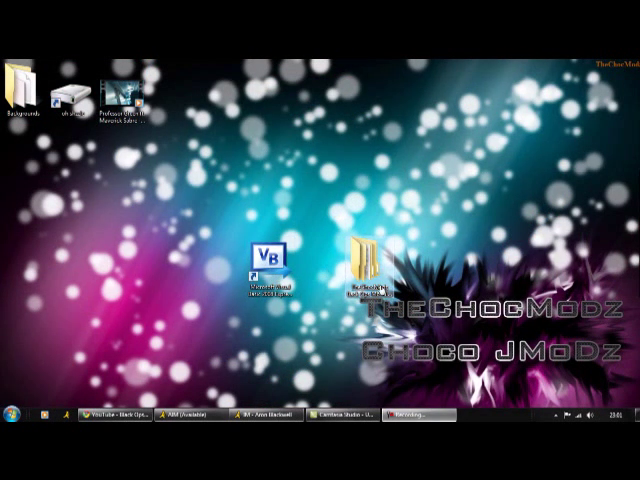
mouse_move(383, 288)
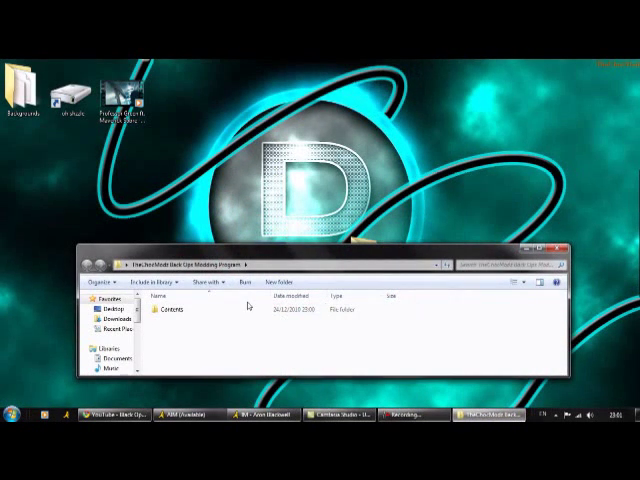
- Browse into the modding folder's Contents and then its Programs subfolder
double_click(174, 314)
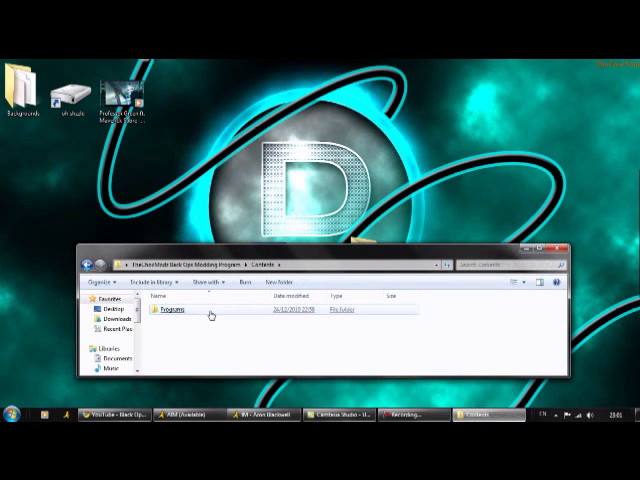
double_click(165, 311)
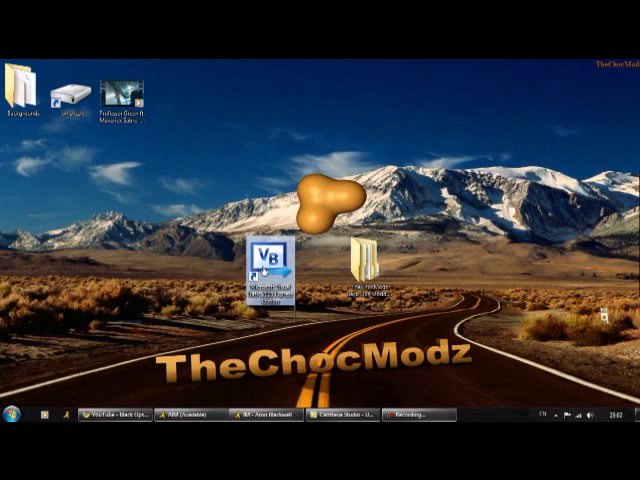
- Launch Visual Basic 2008 Express Edition from its desktop shortcut
double_click(262, 278)
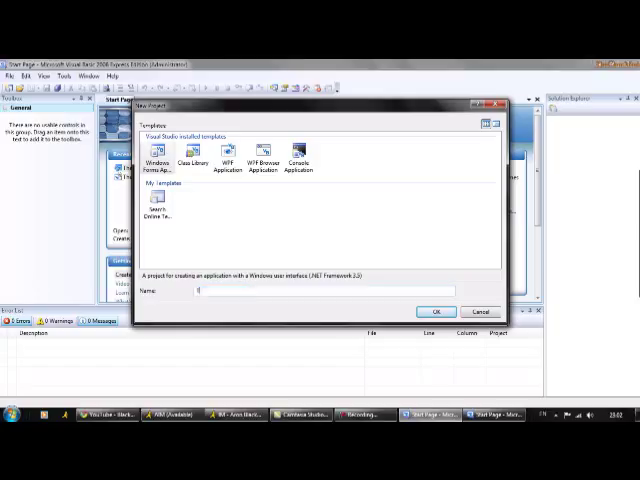
- Name the new Windows Forms Application project TheChocModz and create it
text(TheChool)
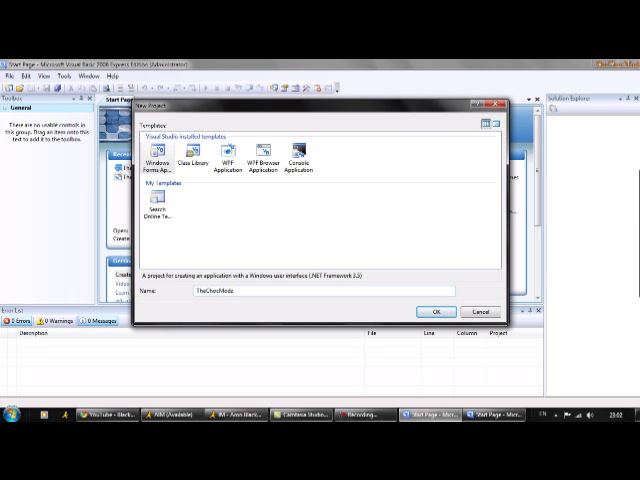
click(434, 312)
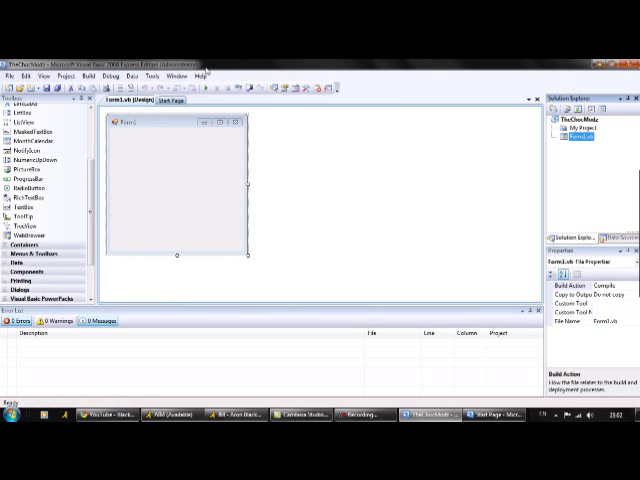
mouse_move(116, 174)
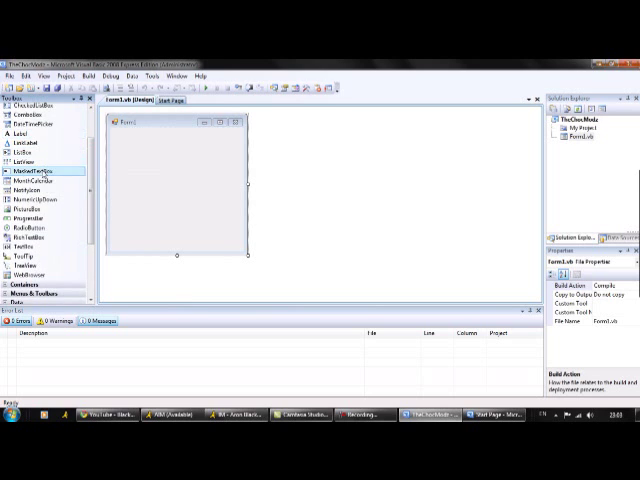
mouse_move(33, 226)
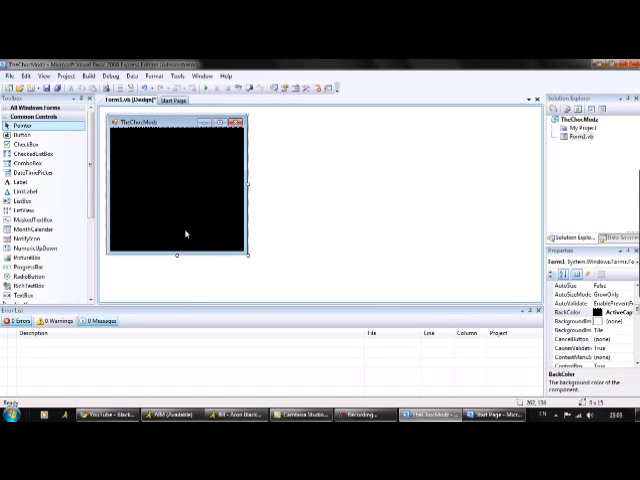
mouse_move(252, 261)
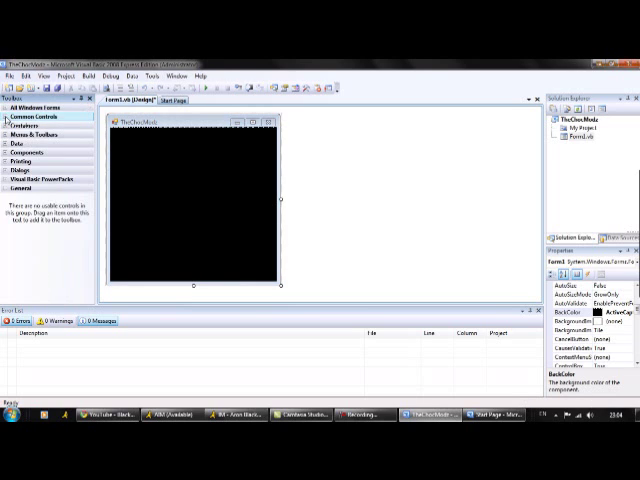
- Place an HxD button on Form1 from Common Controls and open its Button1_Click code
click(30, 115)
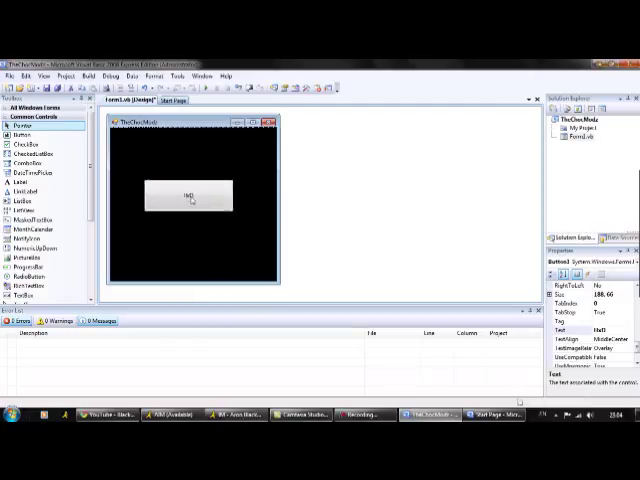
click(187, 197)
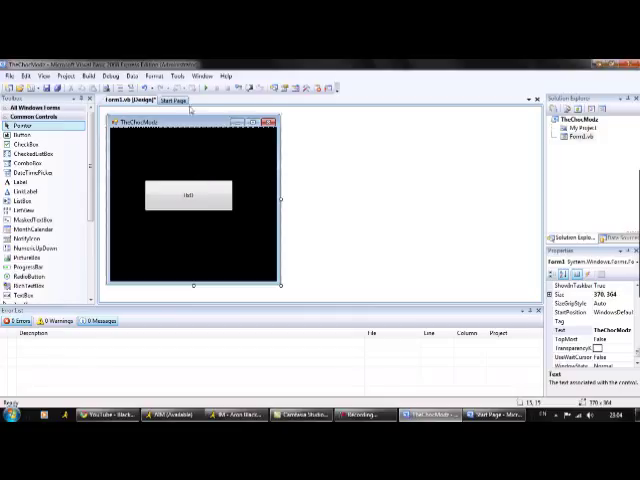
mouse_move(153, 195)
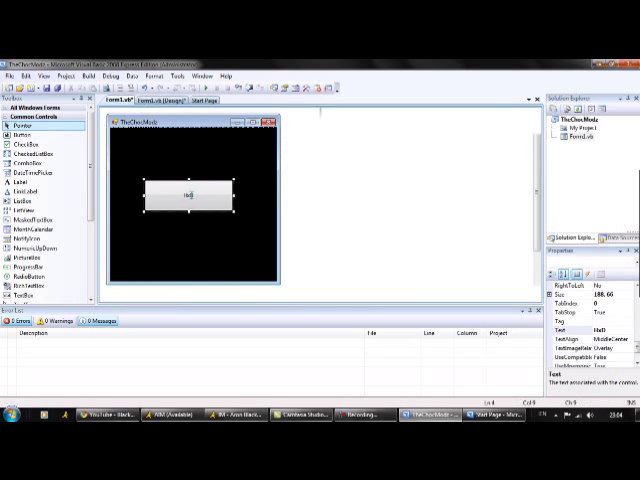
double_click(186, 194)
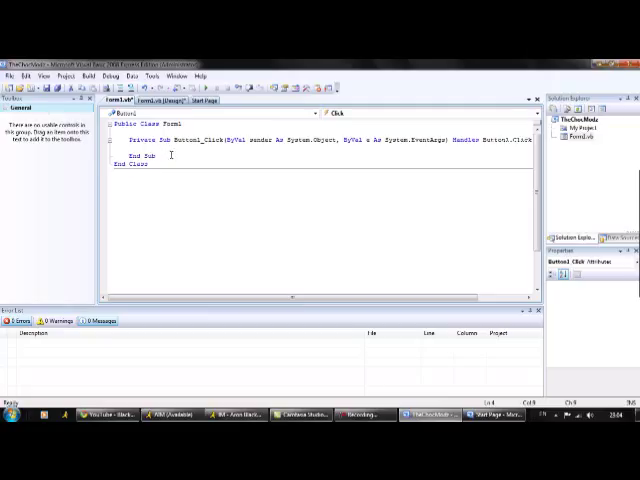
- Start typing 'Process.' inside Button1_Click to bring up IntelliSense
text(proced)
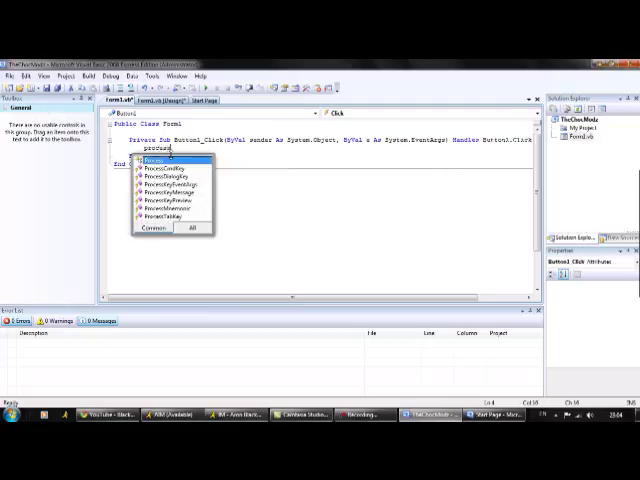
text(.)
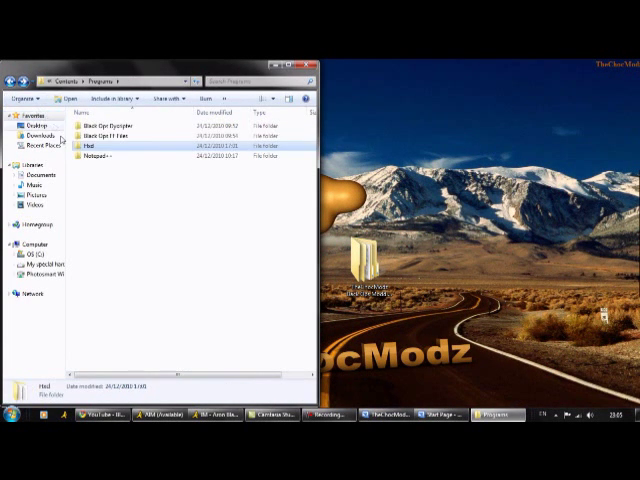
- Open the Hxd folder inside Programs
double_click(96, 153)
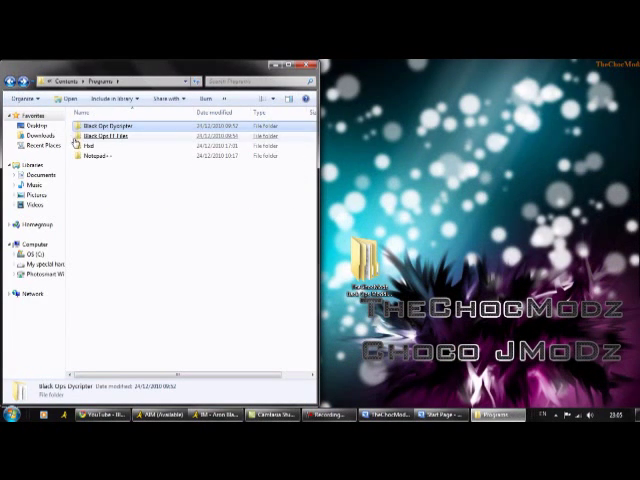
click(95, 156)
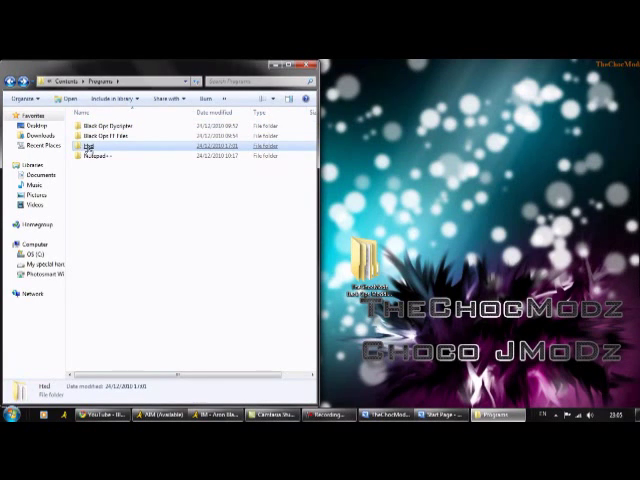
double_click(94, 143)
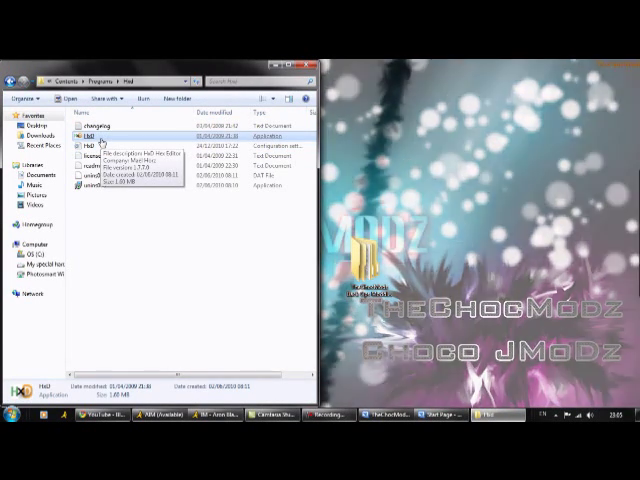
- Copy HxD.exe's full path from its Properties Security tab, then close the dialog
right_click(90, 133)
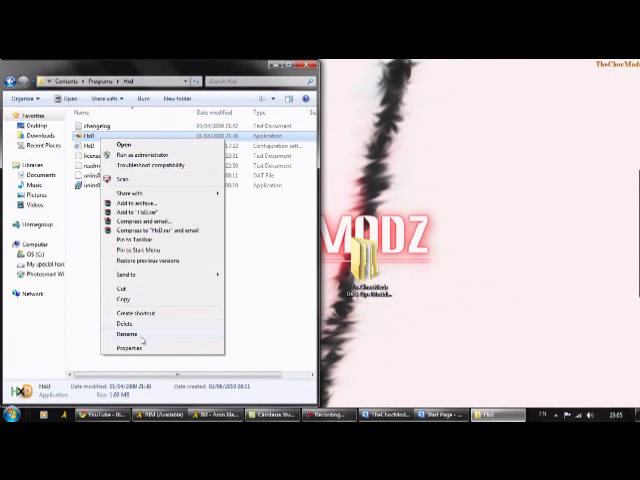
click(129, 347)
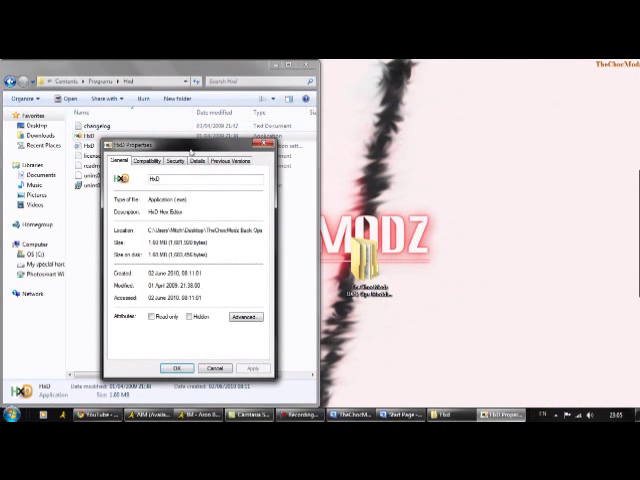
click(176, 161)
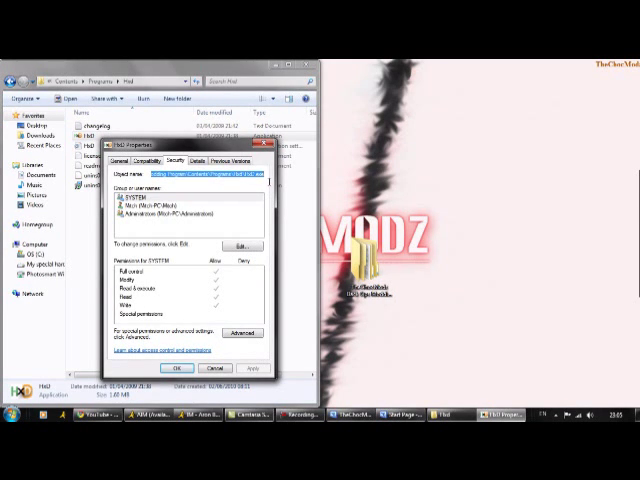
right_click(185, 177)
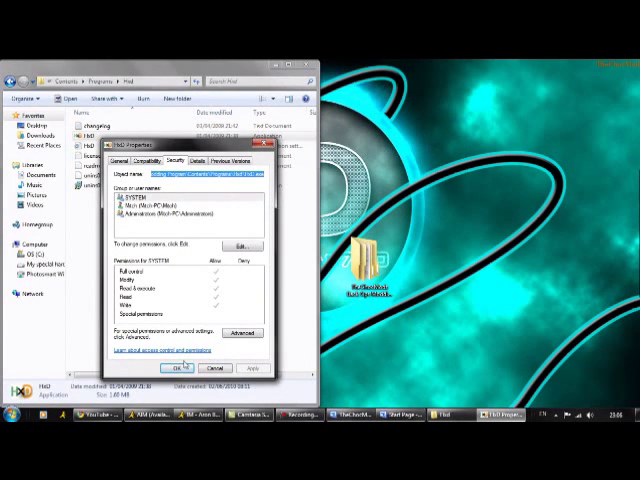
click(193, 372)
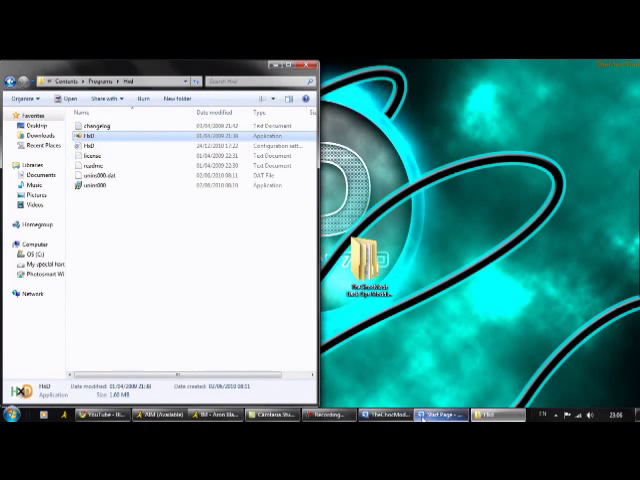
- Back in Visual Basic, paste HxD's full executable path inside the Process.Start quotes
click(476, 413)
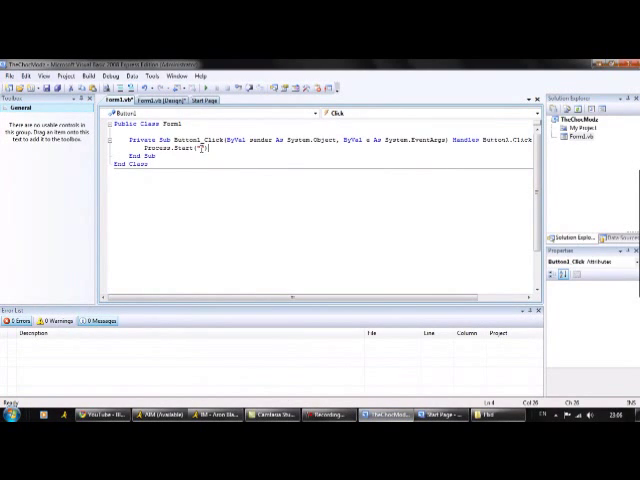
right_click(203, 152)
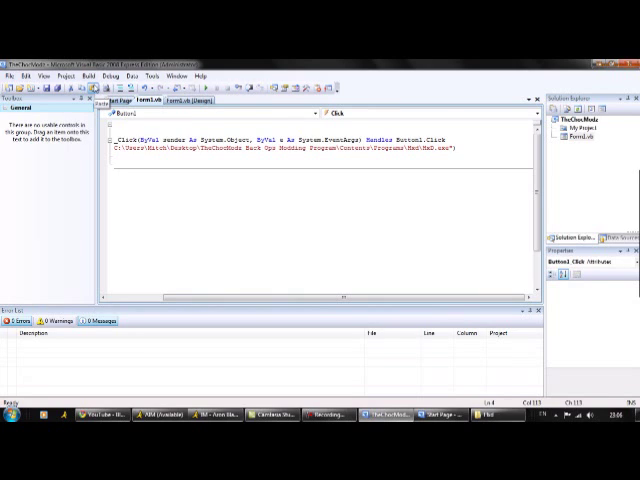
mouse_move(162, 111)
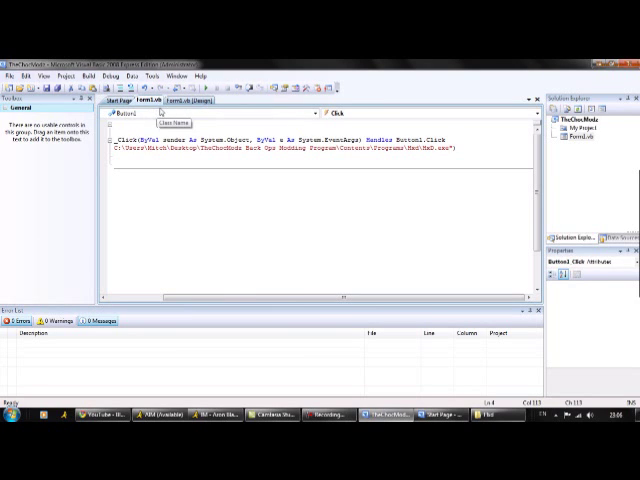